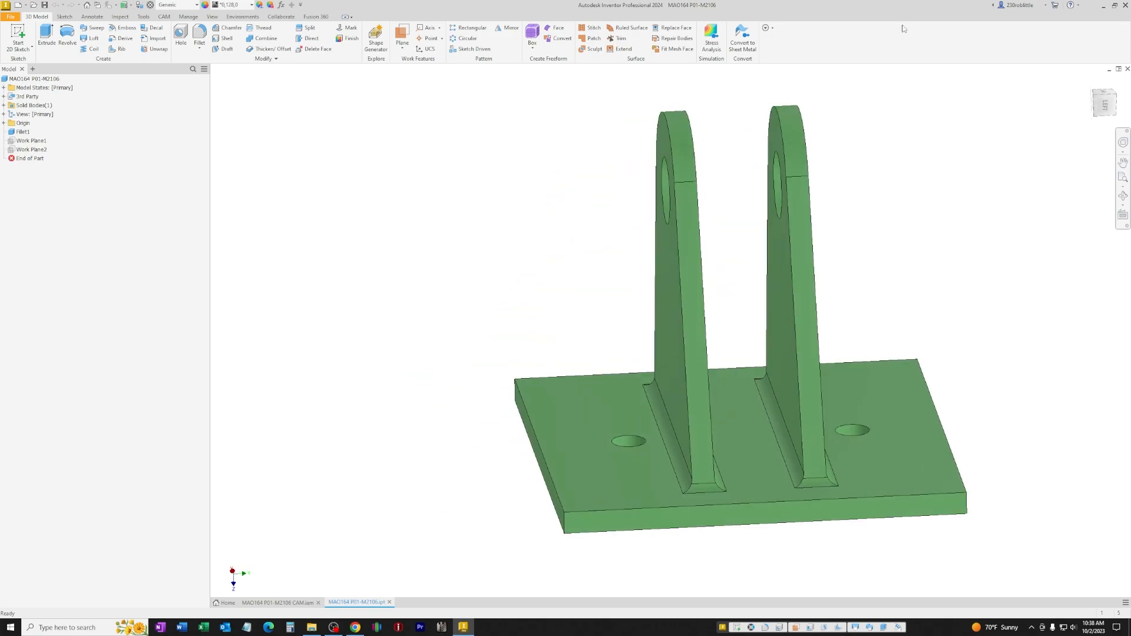
Switch to the CAM document showing the clevis in the vise and soft-jaw setups
{"action": "left_click", "coordinate": [281, 602]}
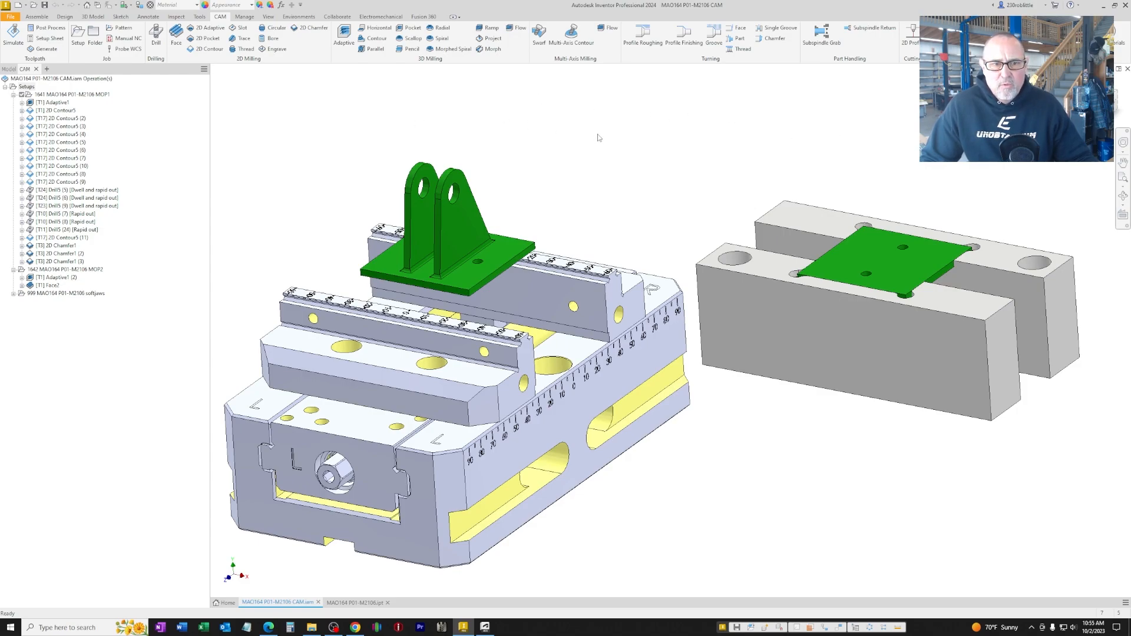
{"action": "left_click", "coordinate": [69, 94]}
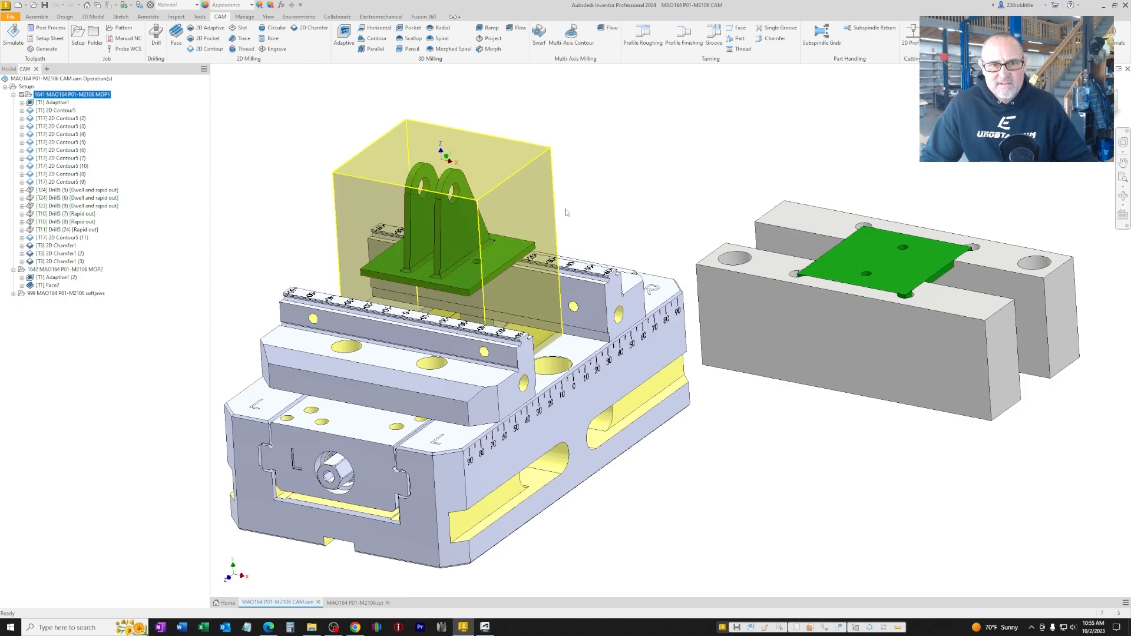
{"action": "left_click", "coordinate": [62, 269]}
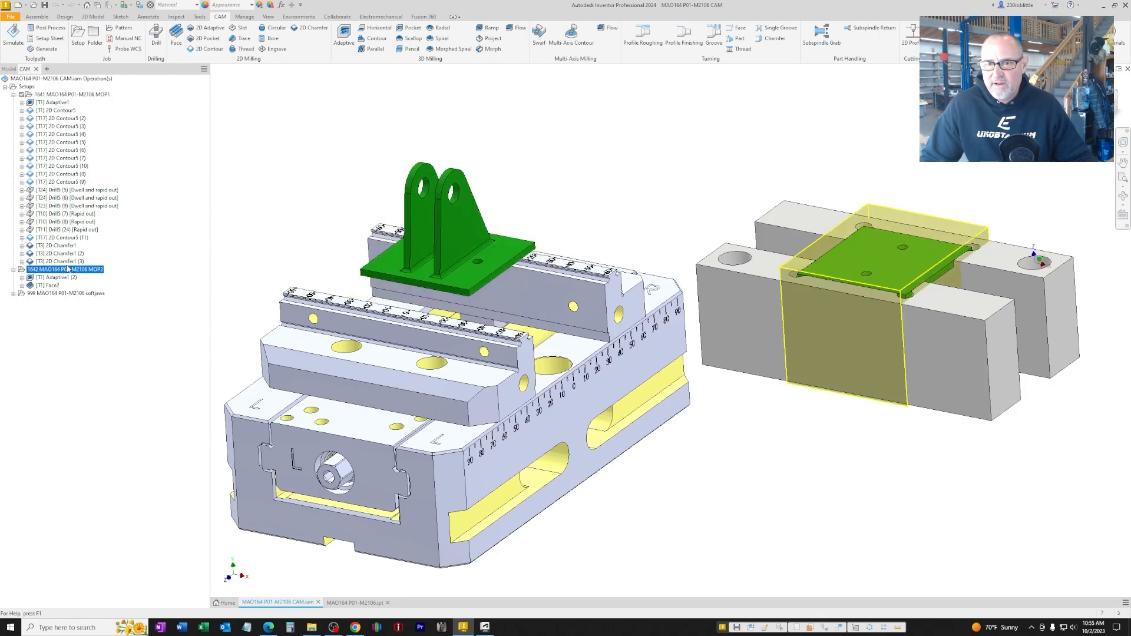
{"action": "left_click", "coordinate": [69, 95]}
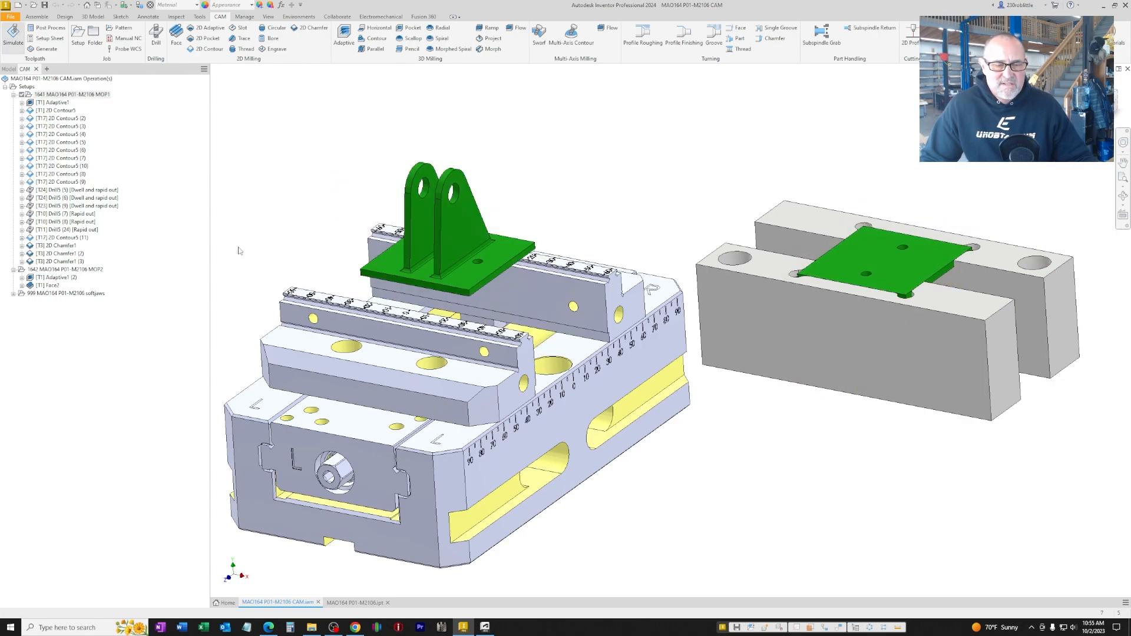
Simulate the first setup with stock shown, roughing the block down to the ears and base
{"action": "left_click", "coordinate": [12, 34]}
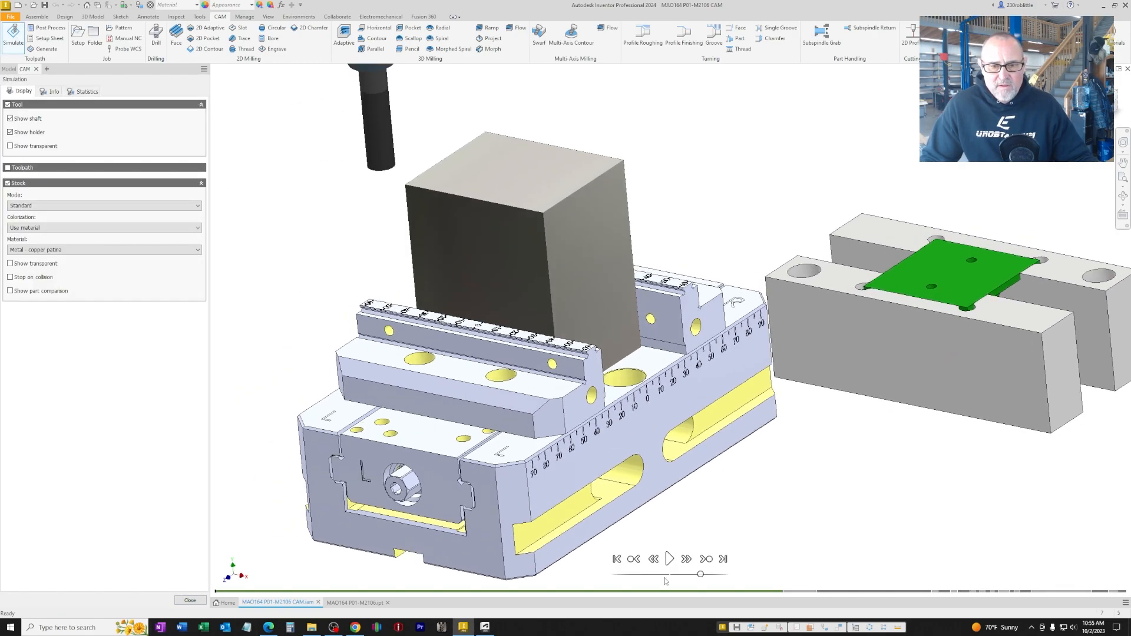
{"action": "left_click", "coordinate": [668, 558]}
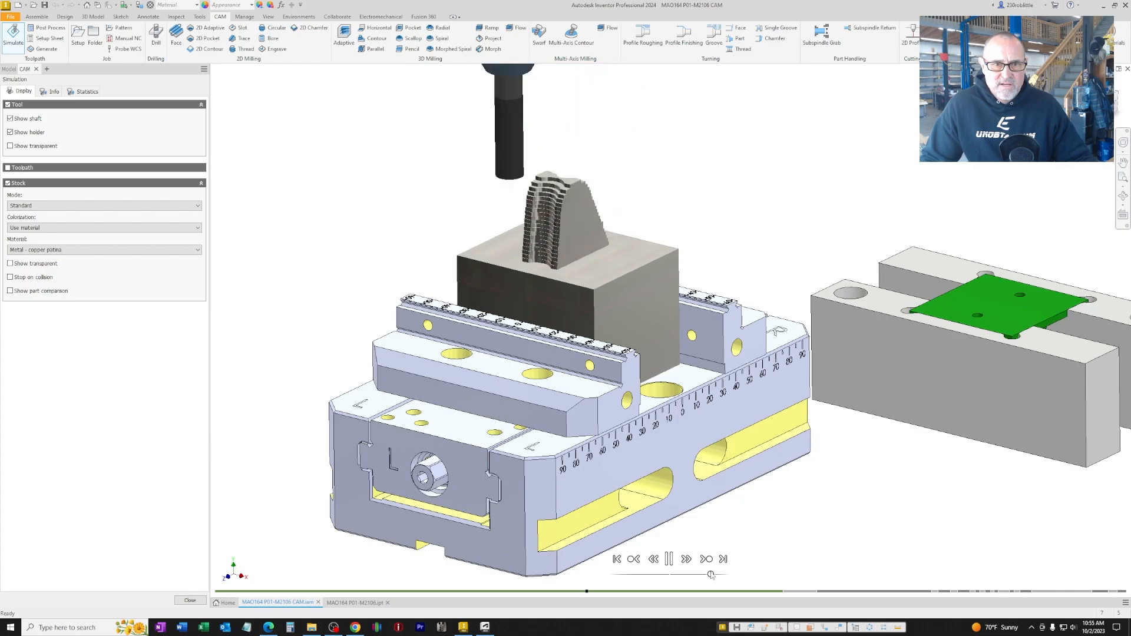
{"action": "left_click", "coordinate": [669, 558]}
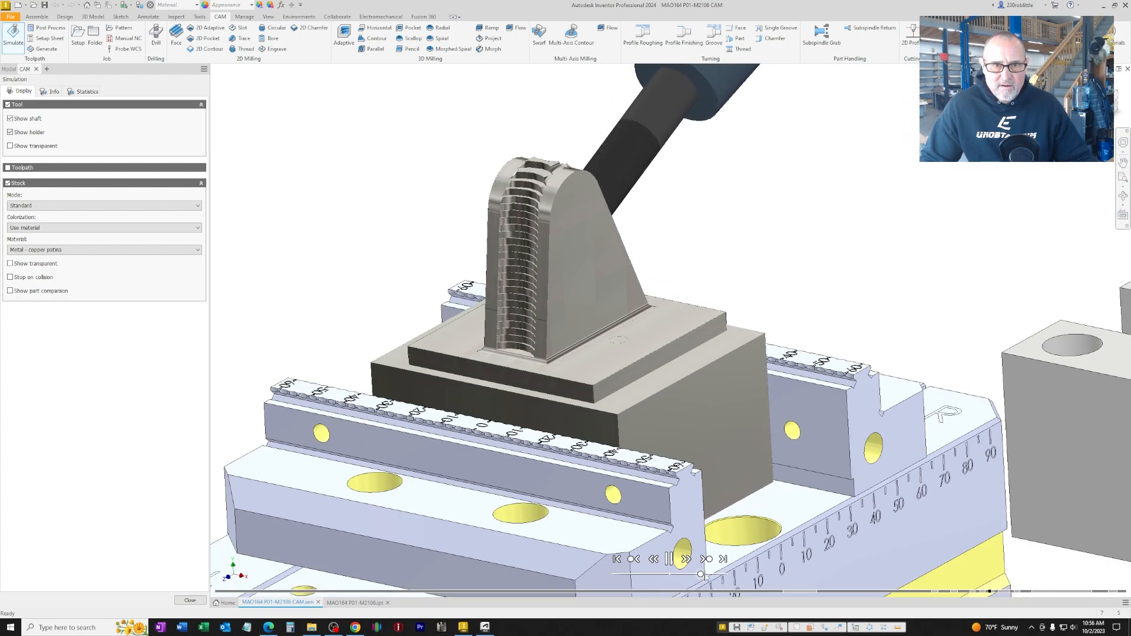
{"action": "left_click", "coordinate": [685, 558]}
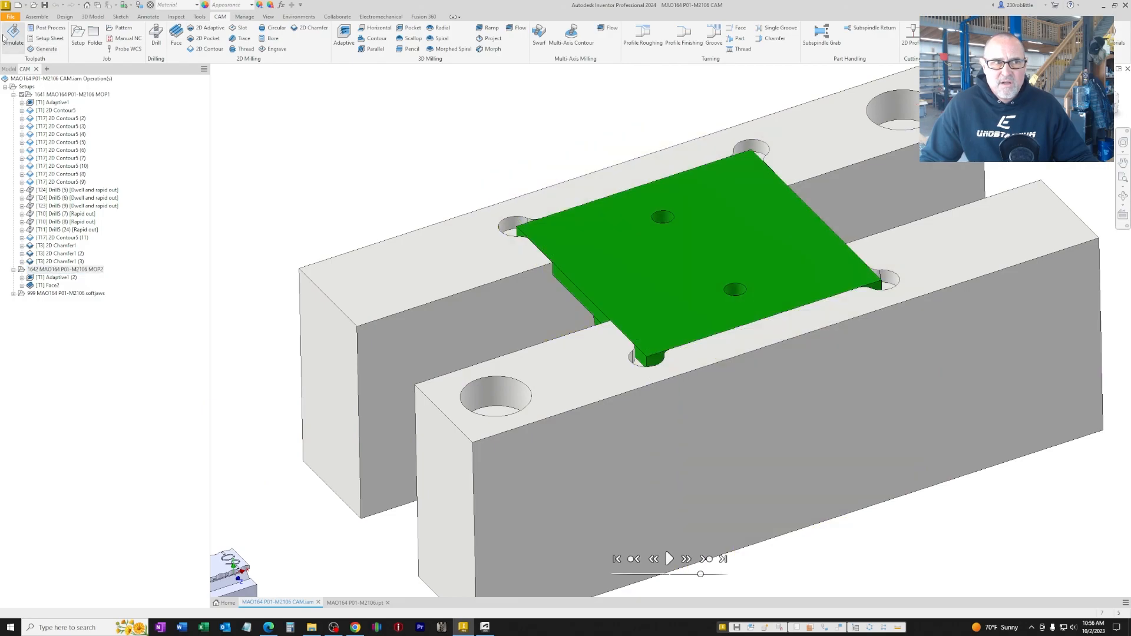
Play the soft-jaw setup simulation on the flipped part, then close back to the setups view
{"action": "left_click", "coordinate": [668, 559]}
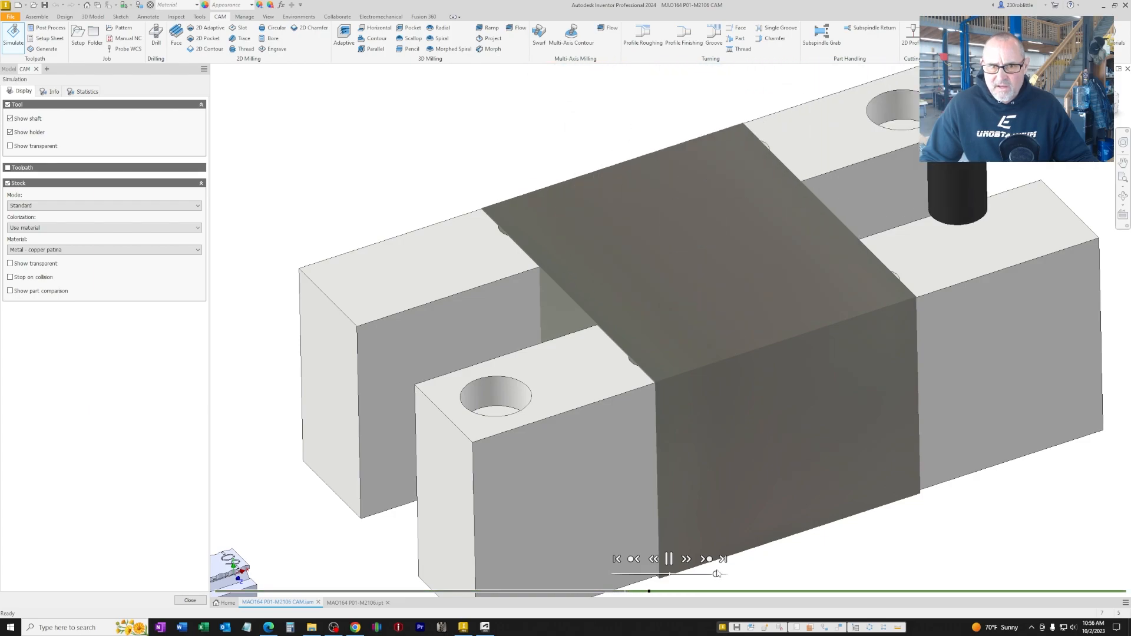
{"action": "left_click", "coordinate": [720, 574]}
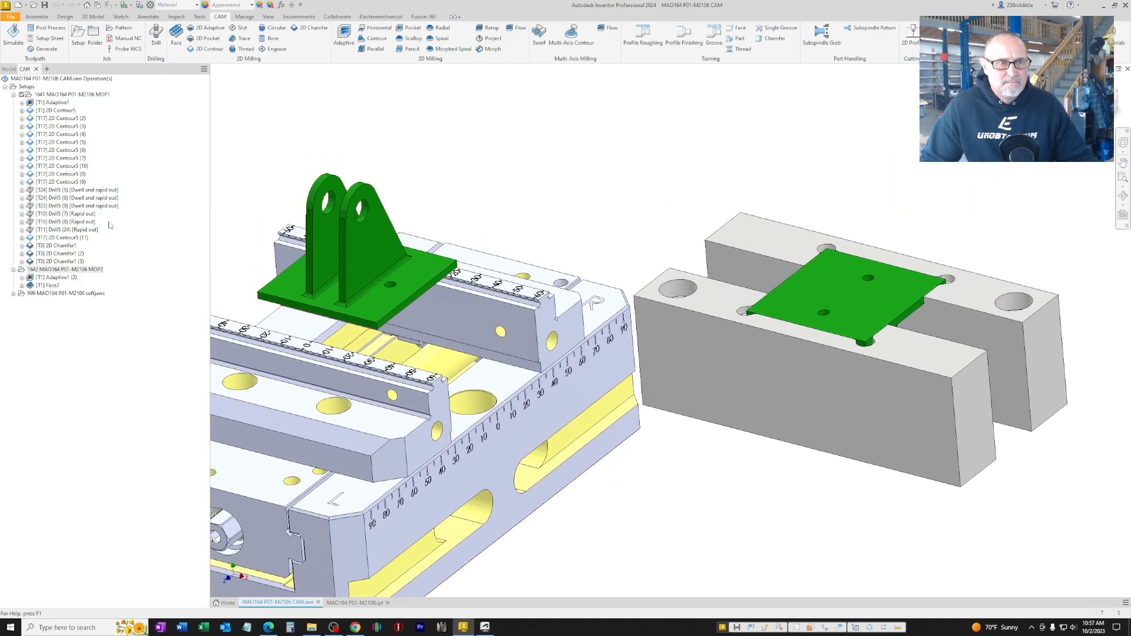
Switch back to the part document showing the finished green clevis model
{"action": "left_click", "coordinate": [349, 602]}
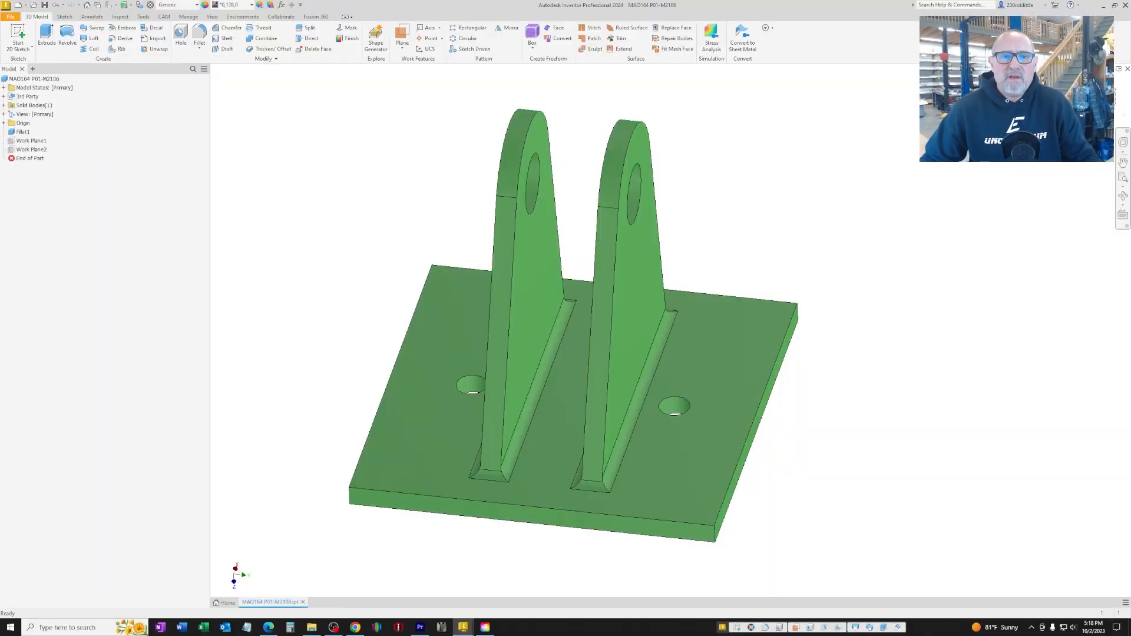